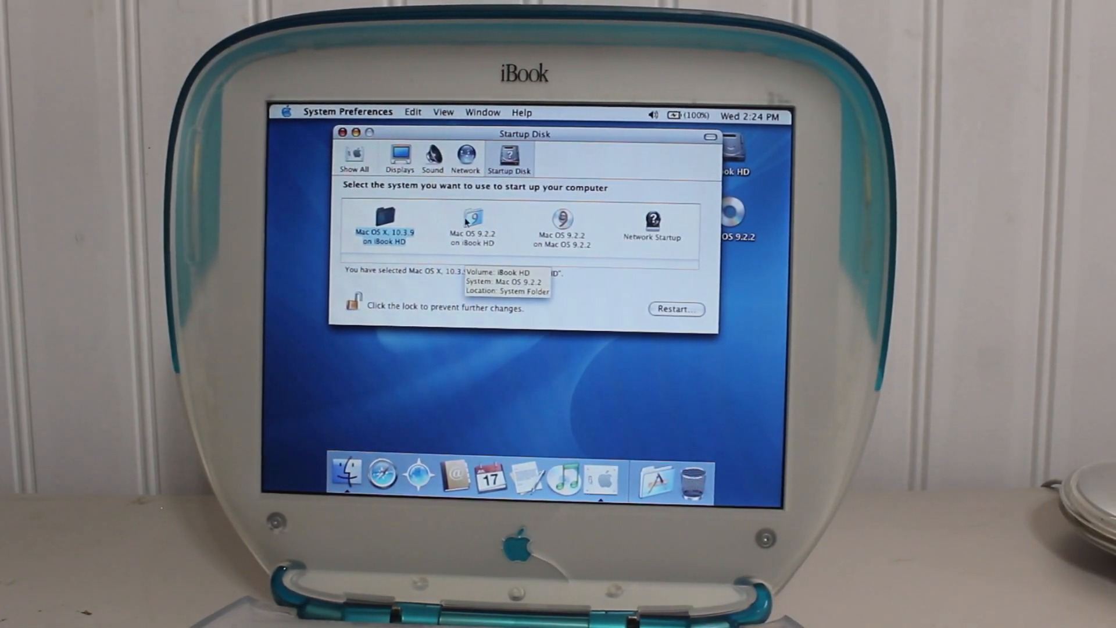
Step: Make Mac OS 9.2.2 on iBook HD the startup system and restart into it
left_click(473, 224)
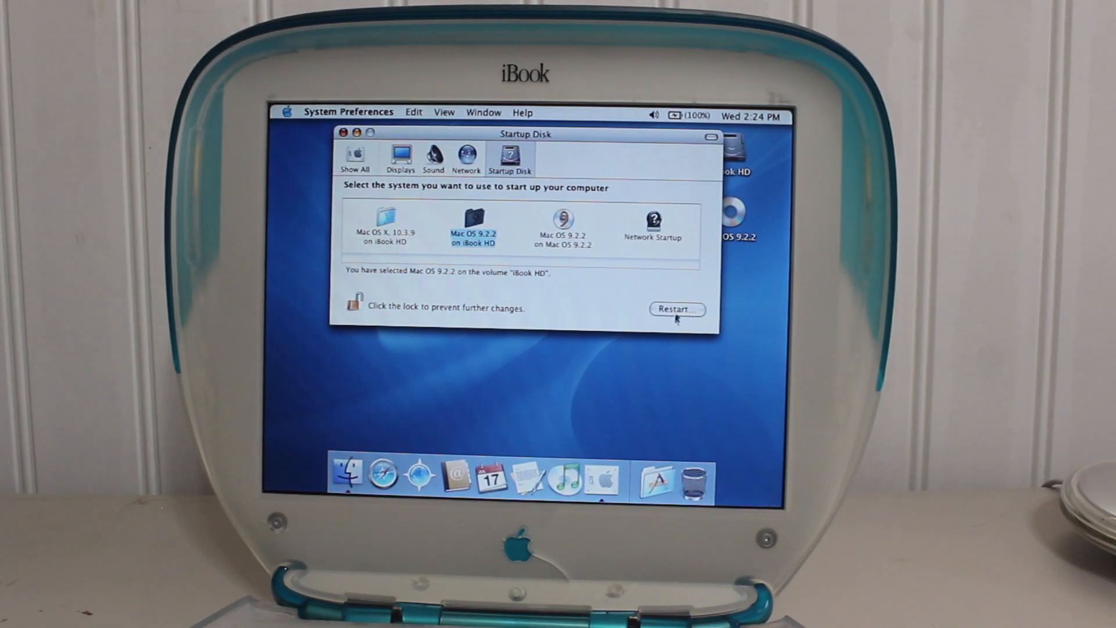
left_click(675, 309)
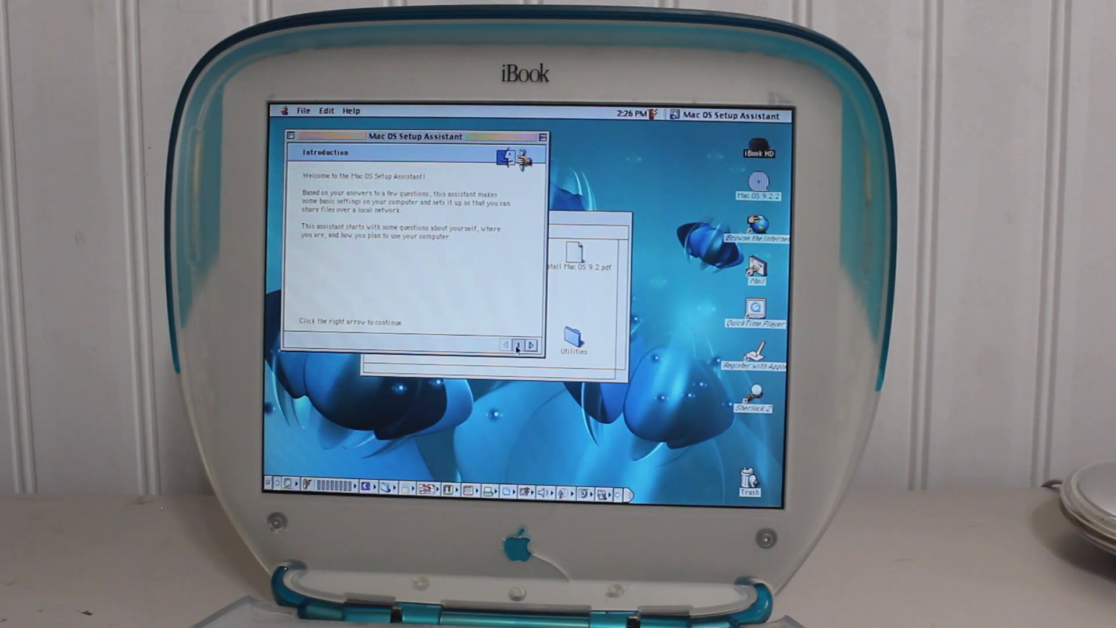
mouse_move(517, 332)
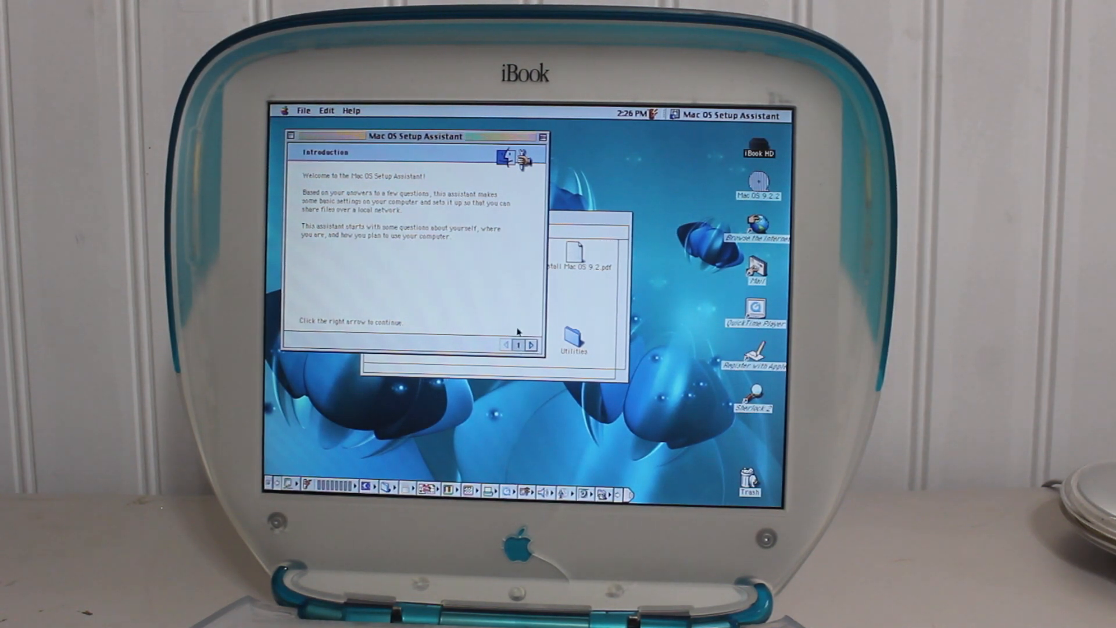
Step: Continue past the introduction, U.S. regional formats, name and organization, and the shown time and date
left_click(530, 344)
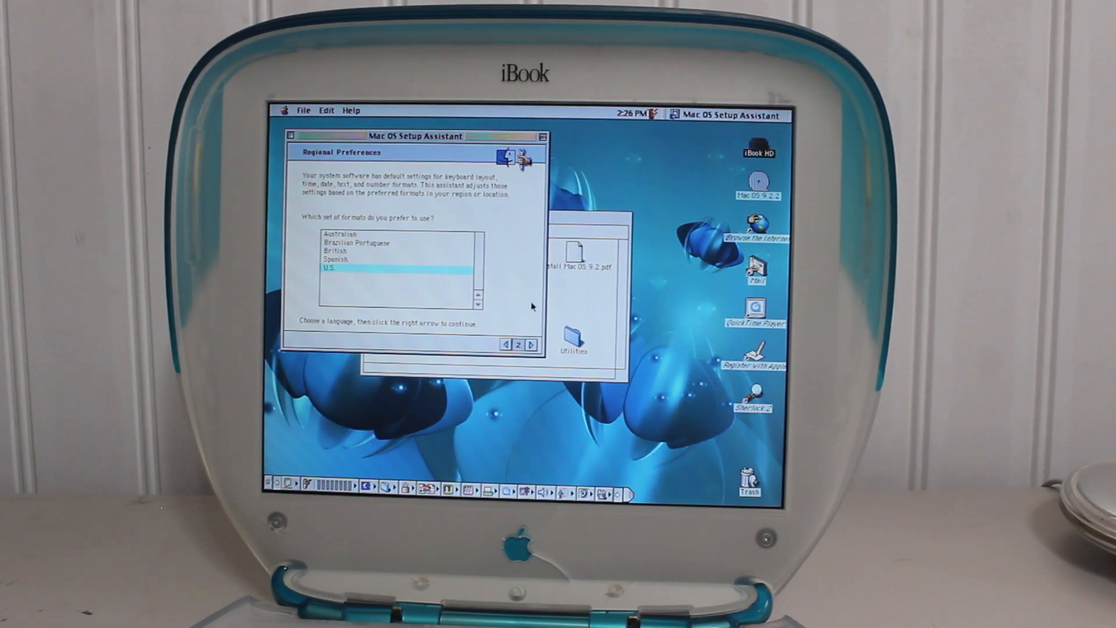
mouse_move(531, 353)
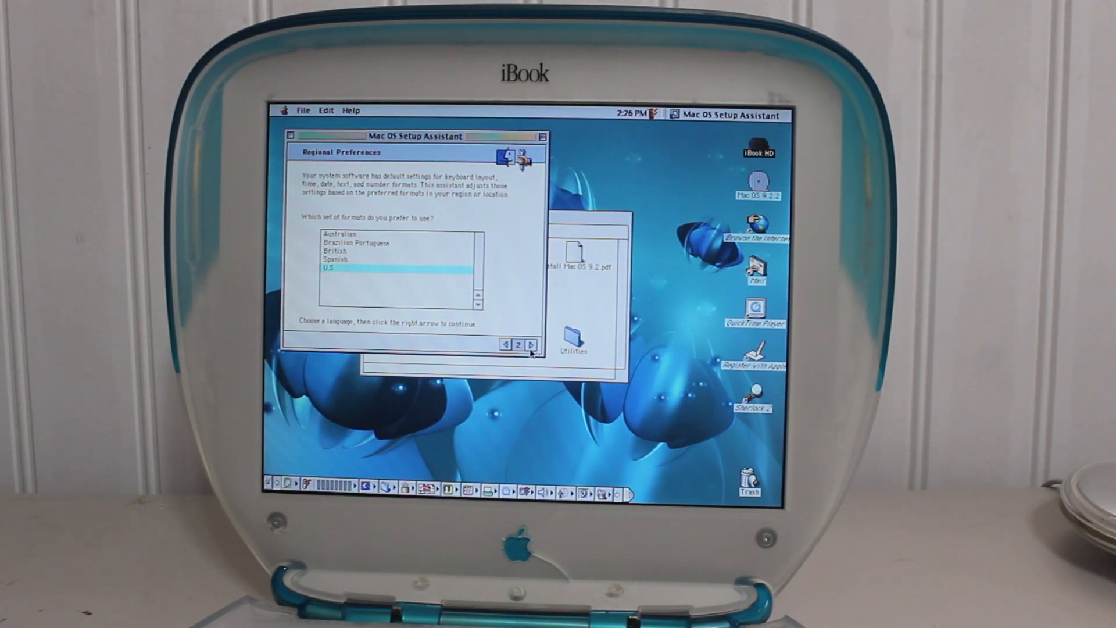
left_click(530, 345)
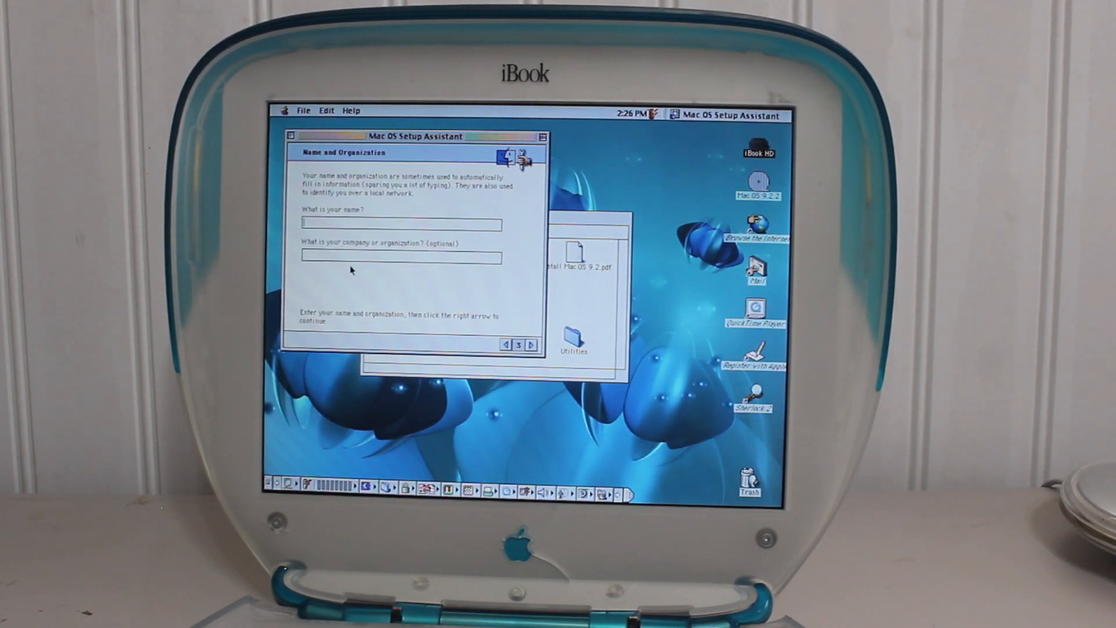
mouse_move(535, 292)
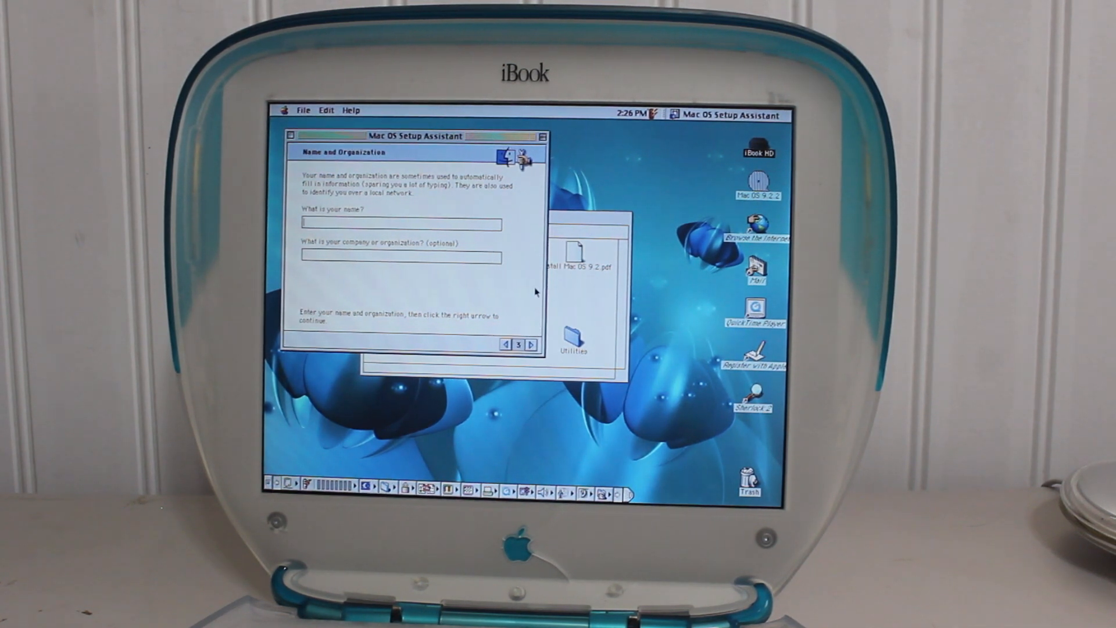
left_click(531, 344)
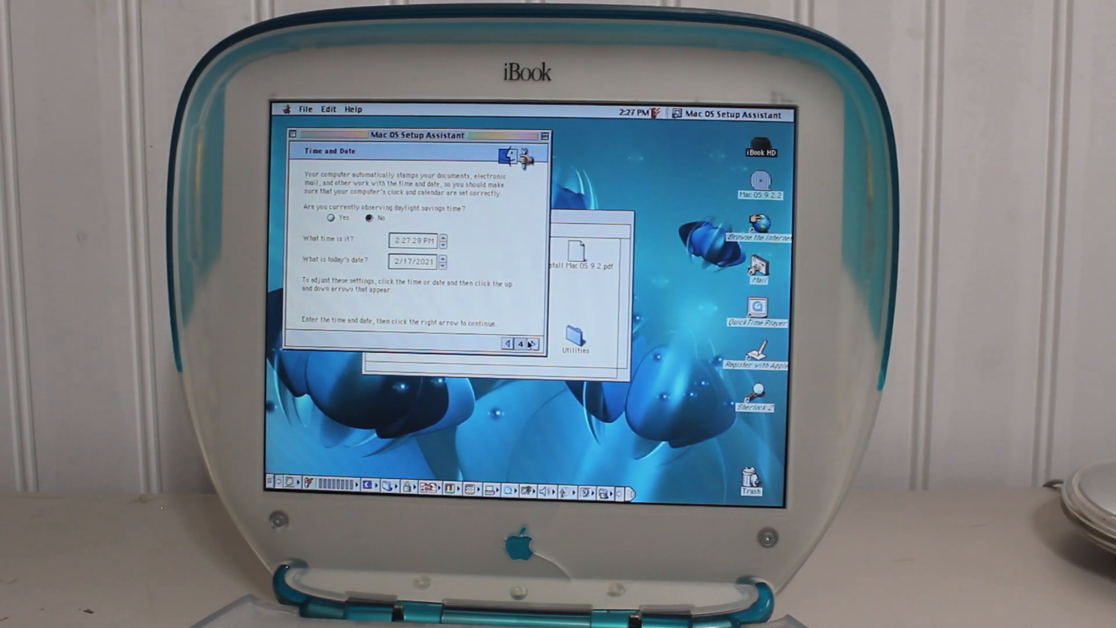
left_click(532, 343)
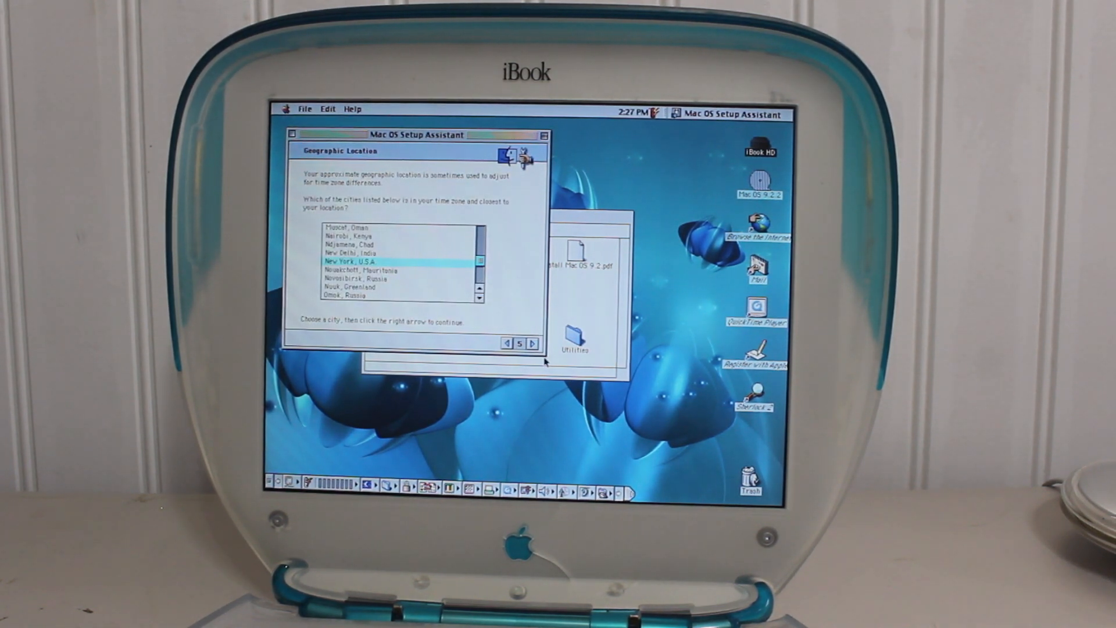
Step: Keep New York, U.S.A., skip Simple Finder and network pages, and apply the settings with Go Ahead
left_click(532, 342)
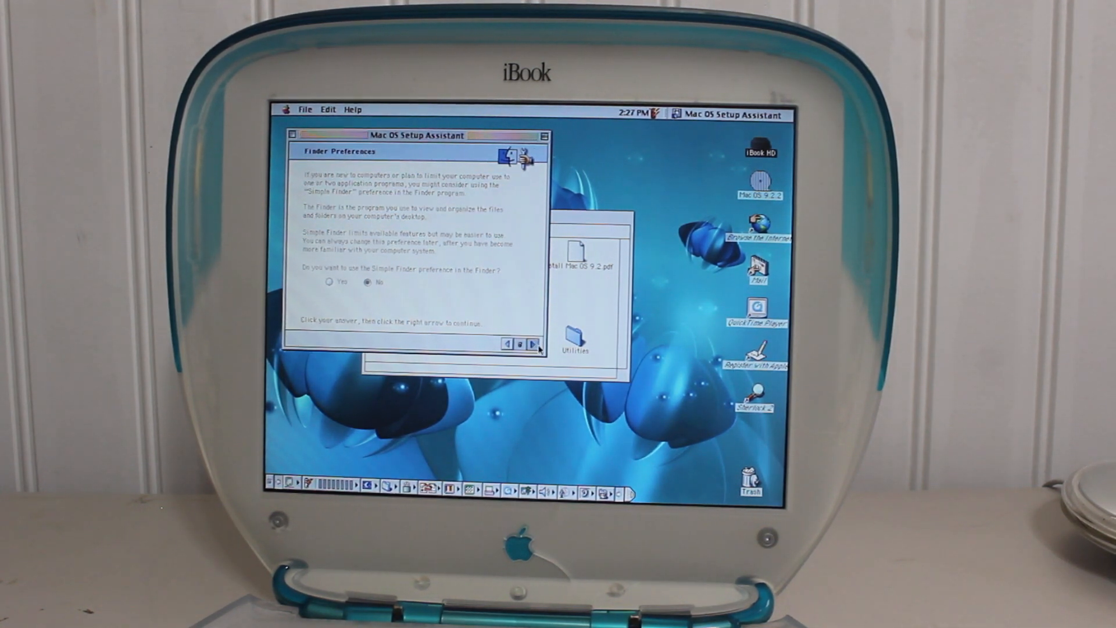
left_click(534, 344)
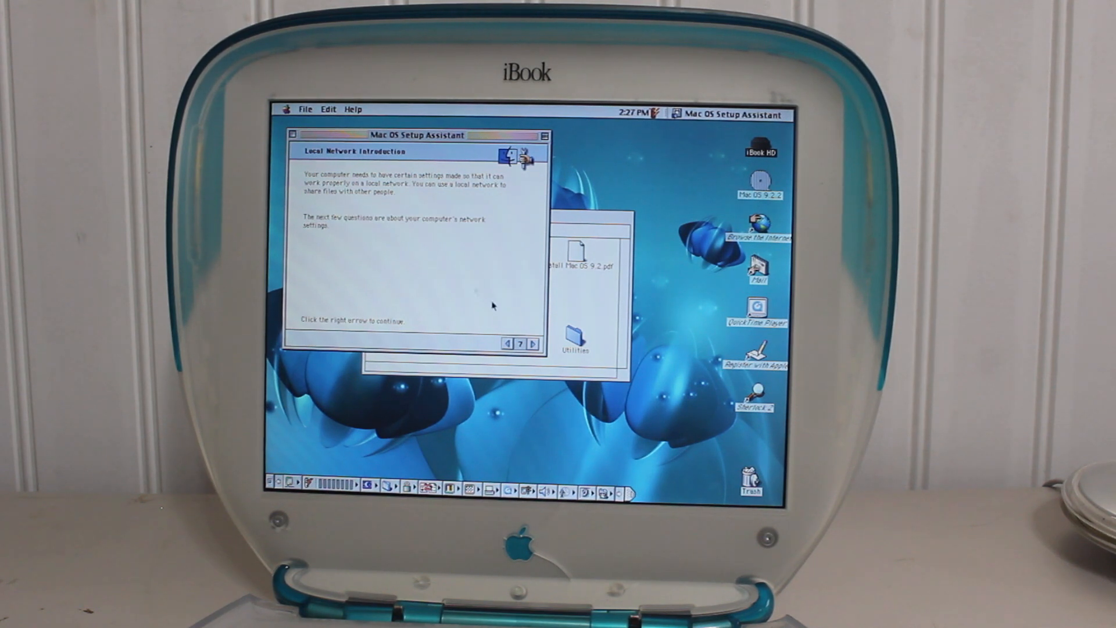
left_click(534, 343)
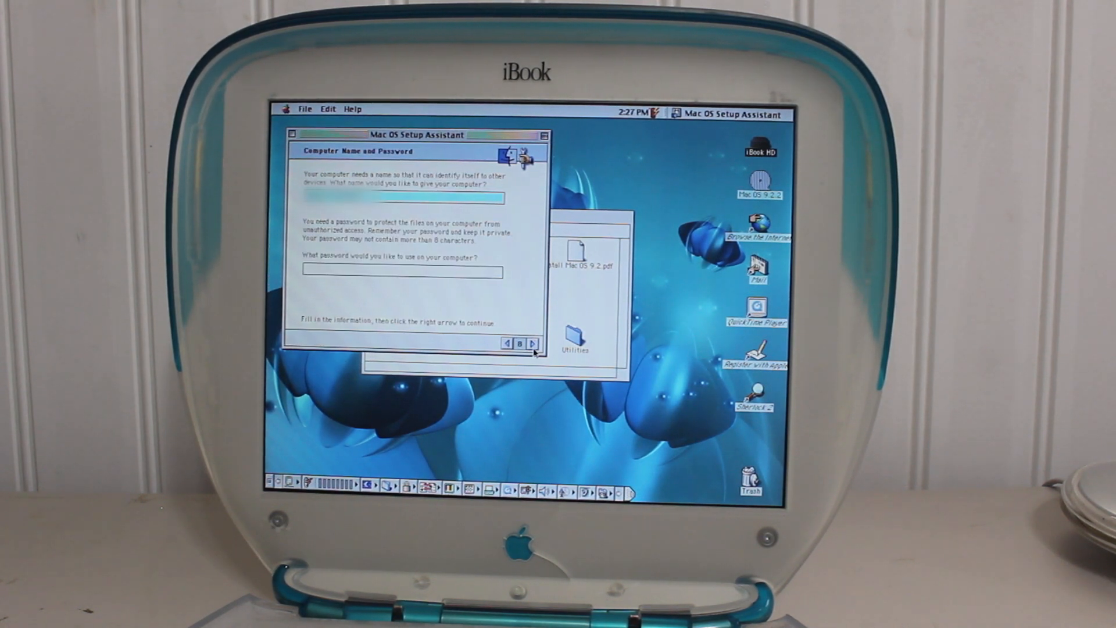
left_click(534, 343)
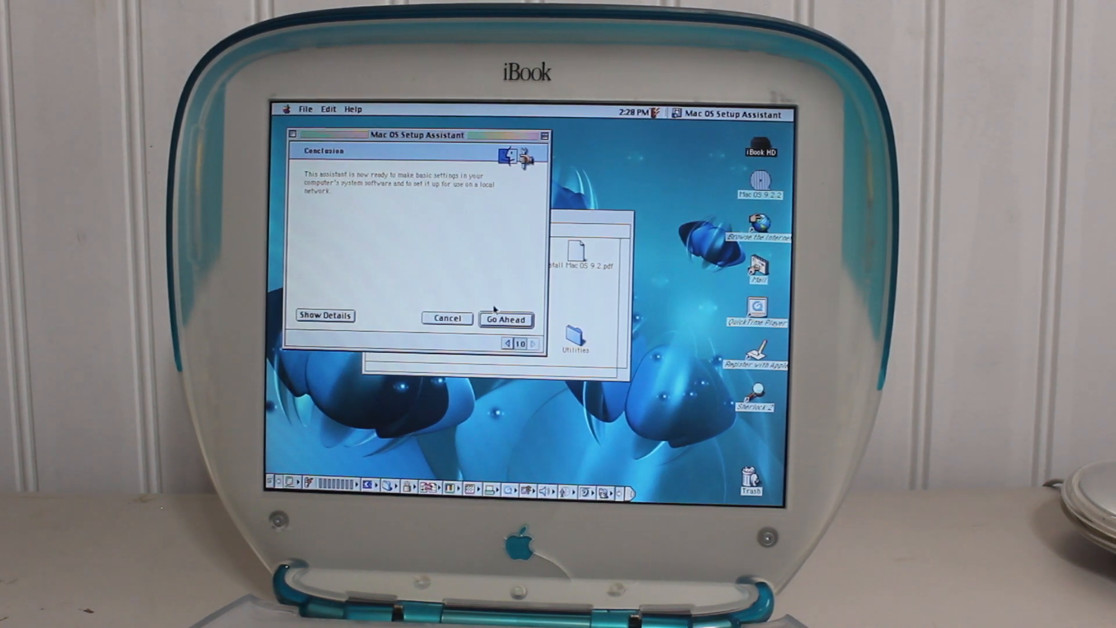
left_click(506, 319)
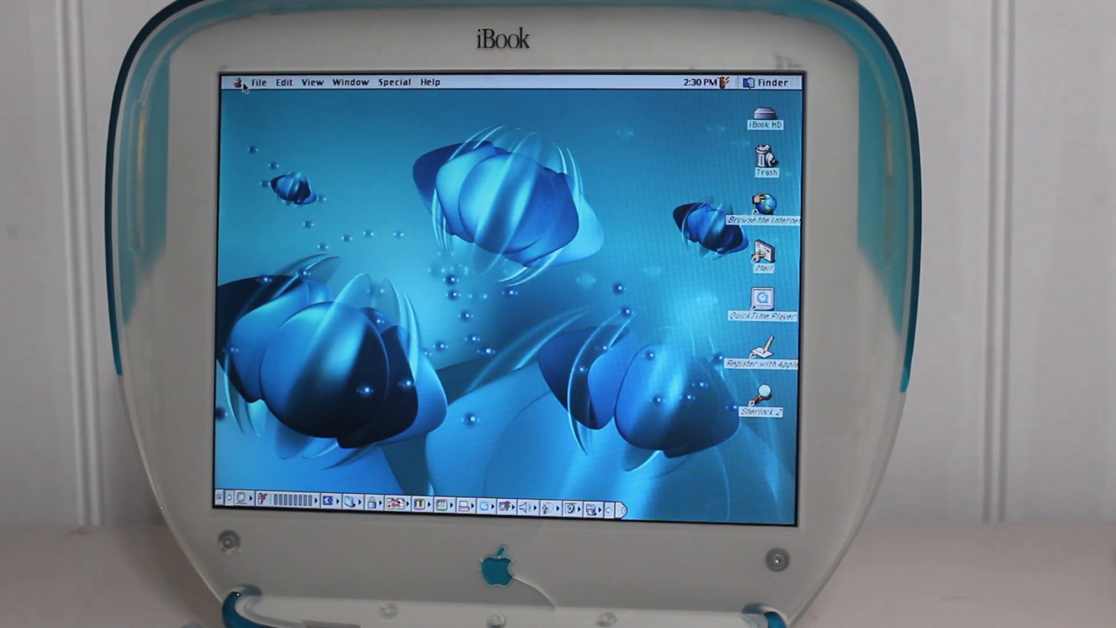
Step: Set the sound track to Platinum Sounds in the Appearance control panel
left_click(241, 82)
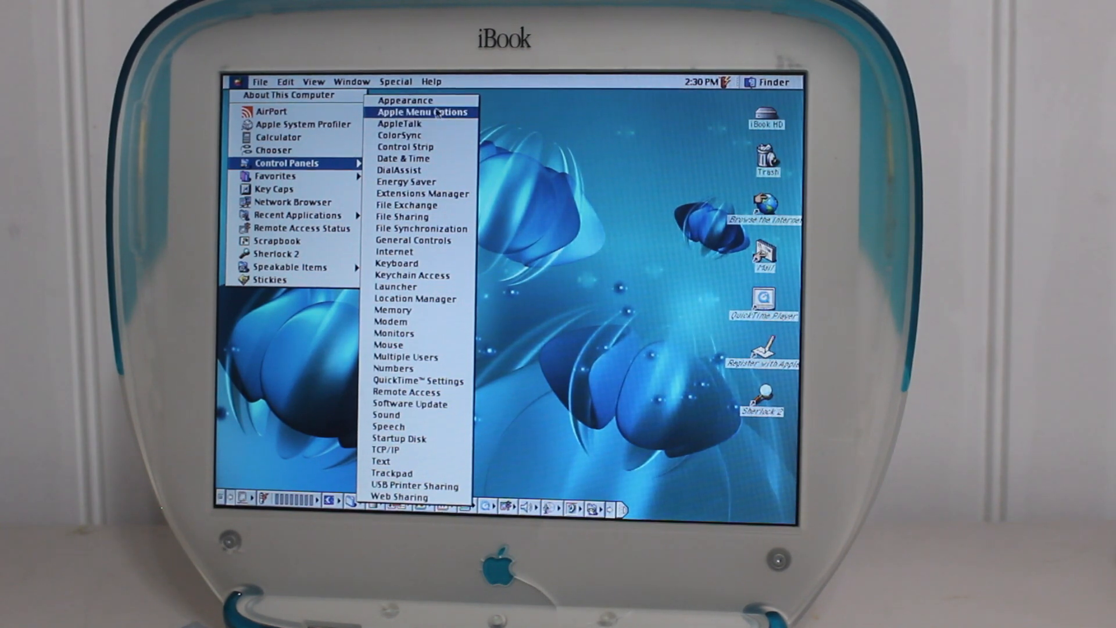
left_click(405, 100)
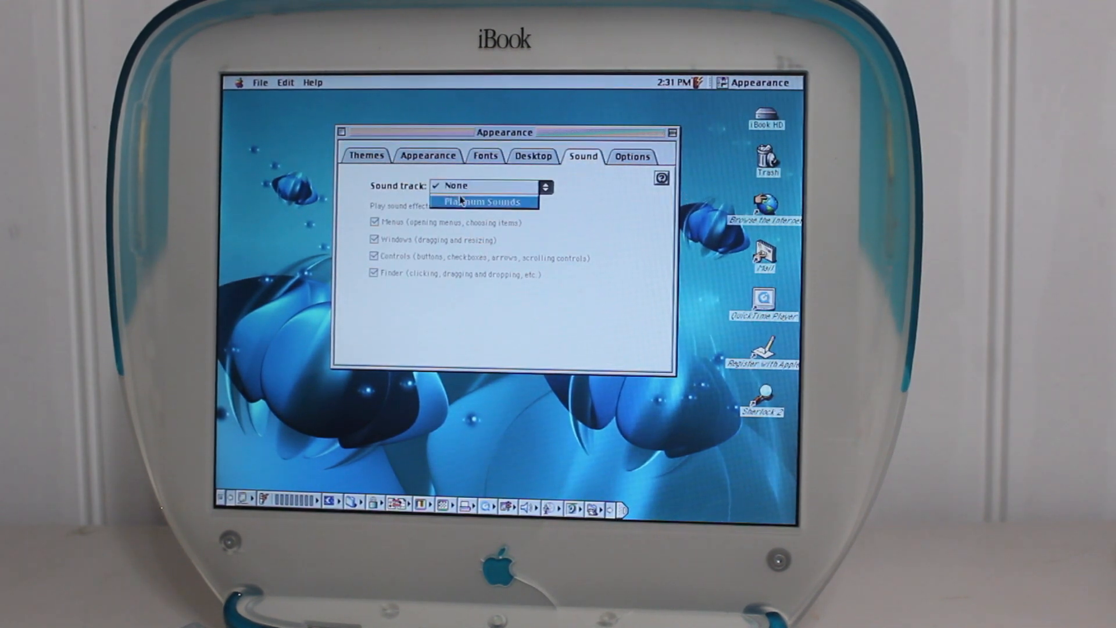
left_click(483, 201)
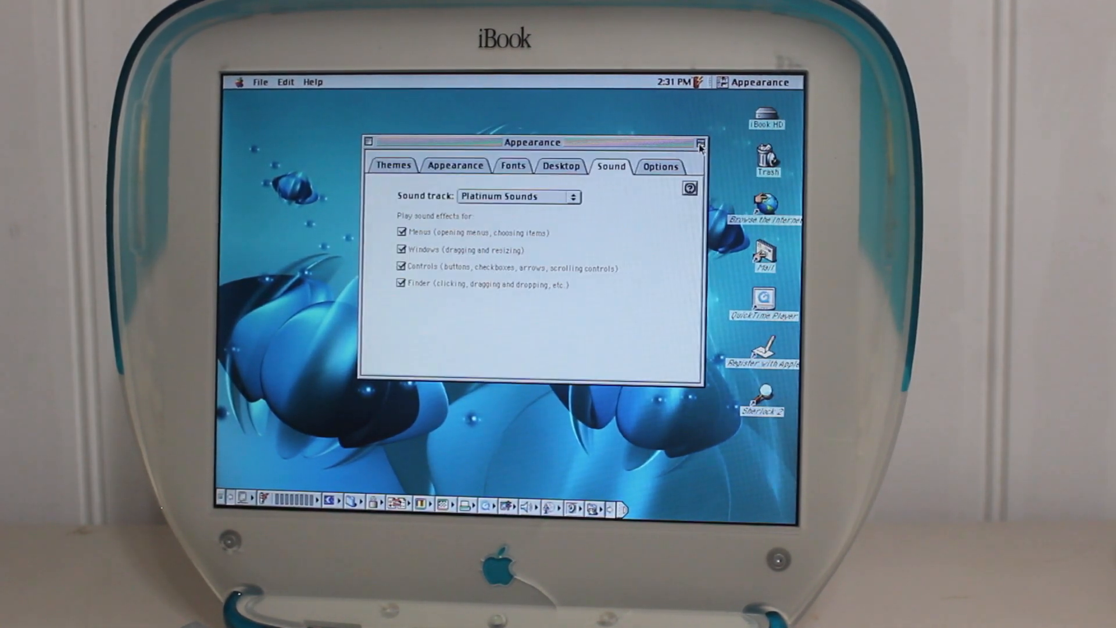
Step: Launch TETRIS.color and start a new colour Tetris game
left_click(455, 166)
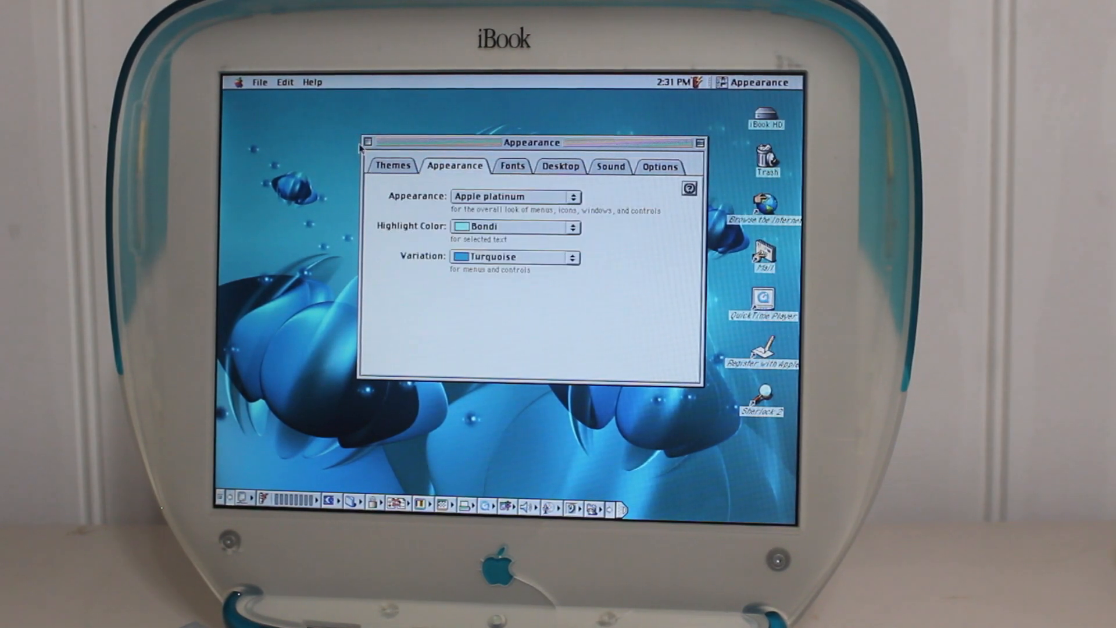
left_click(368, 142)
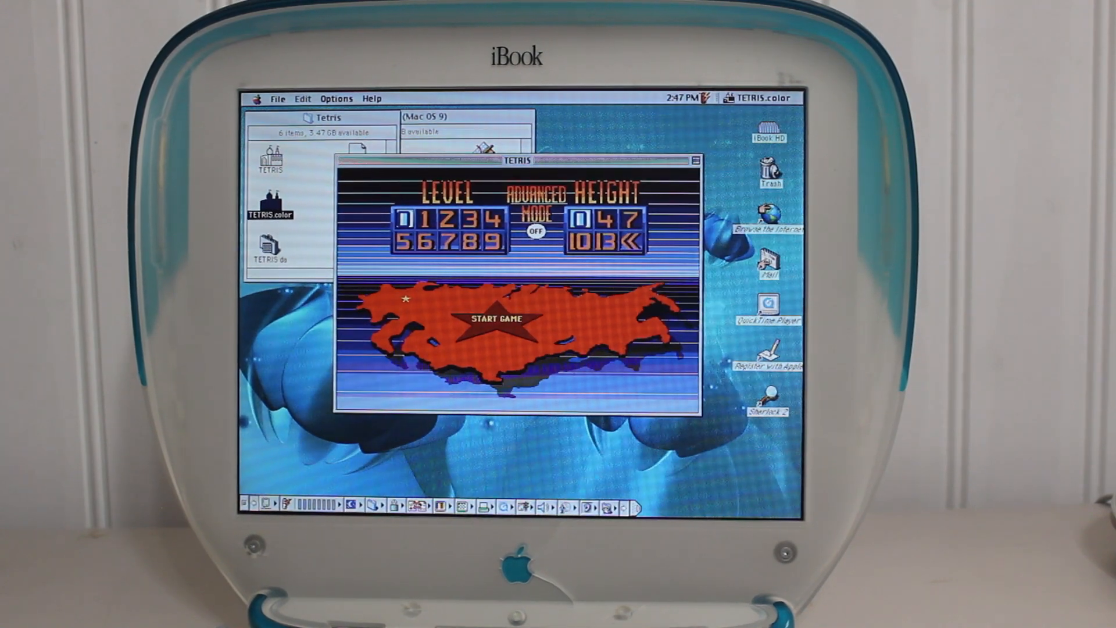
left_click(497, 317)
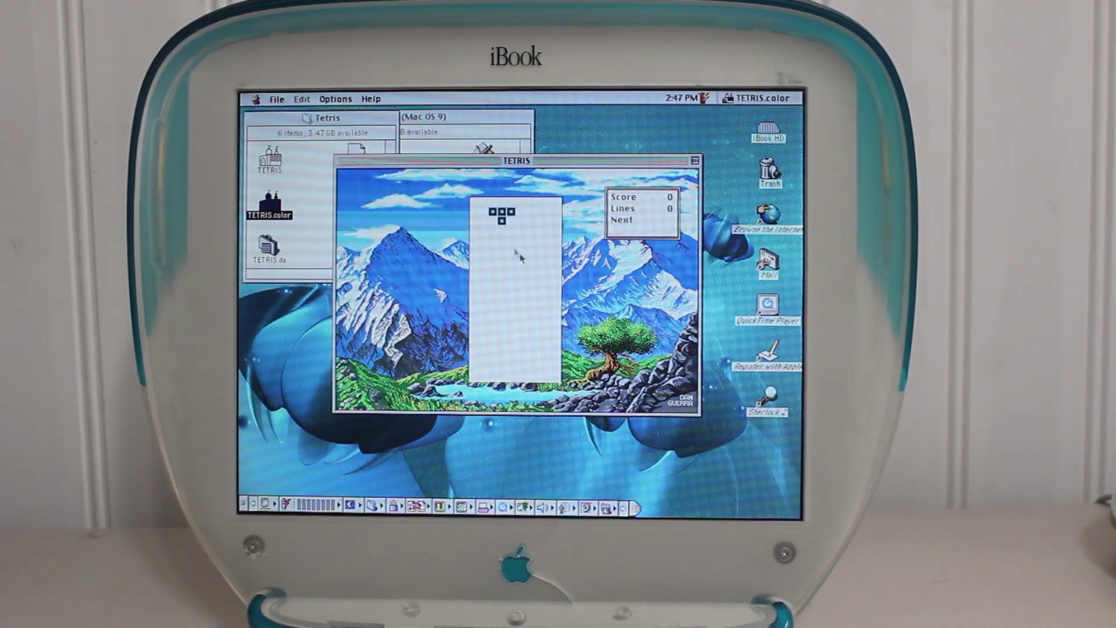